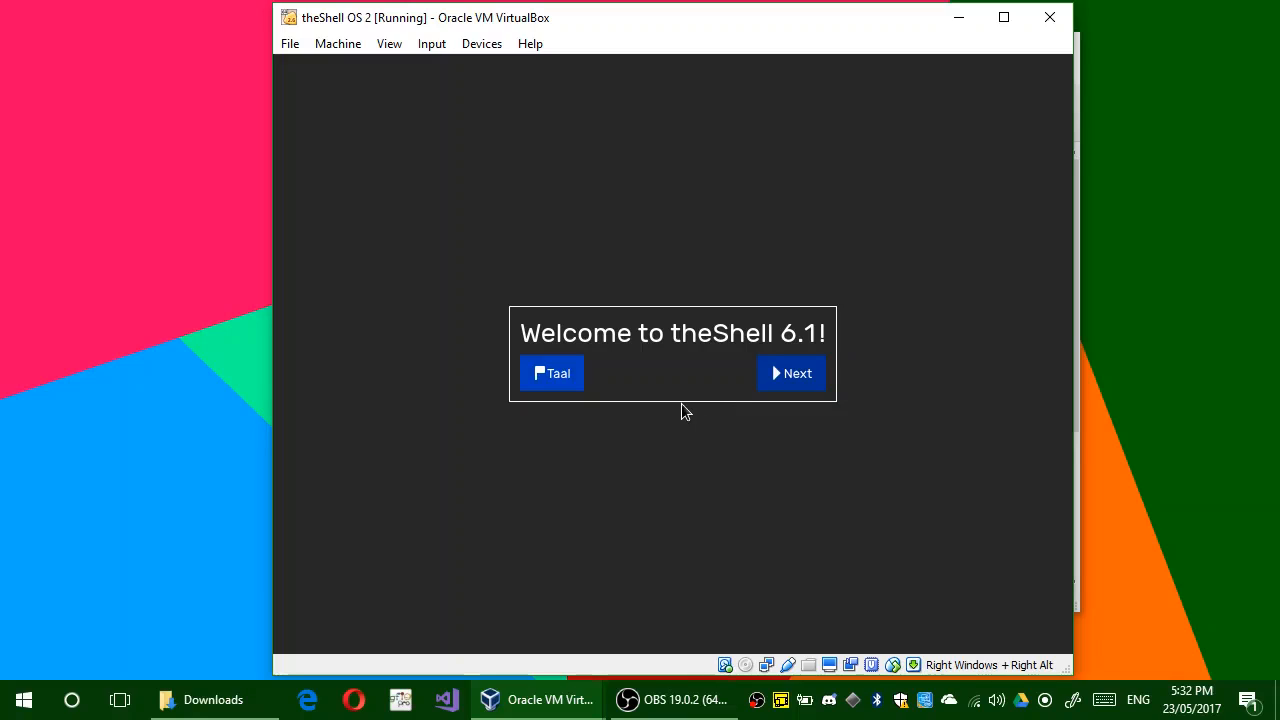
Cycle the setup language, then continue past the welcome screen and the What's New release notes.
{"action": "left_click", "coordinate": [552, 374]}
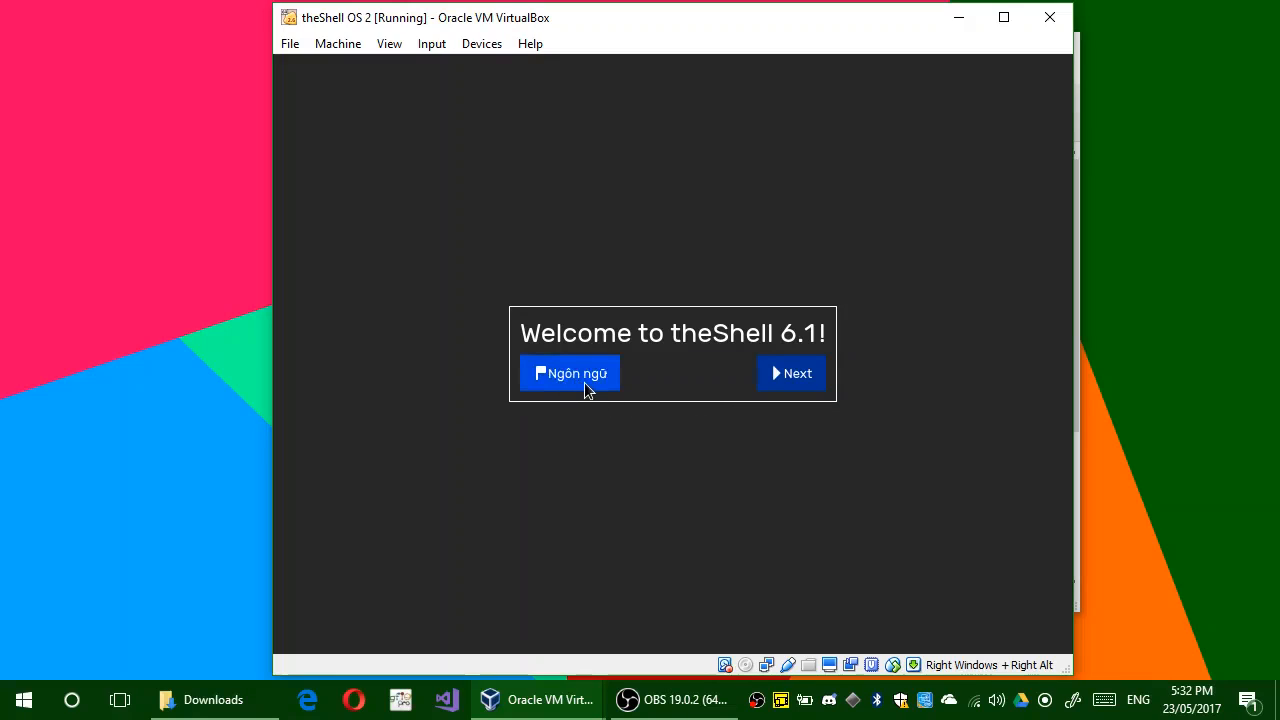
{"action": "left_click", "coordinate": [568, 374]}
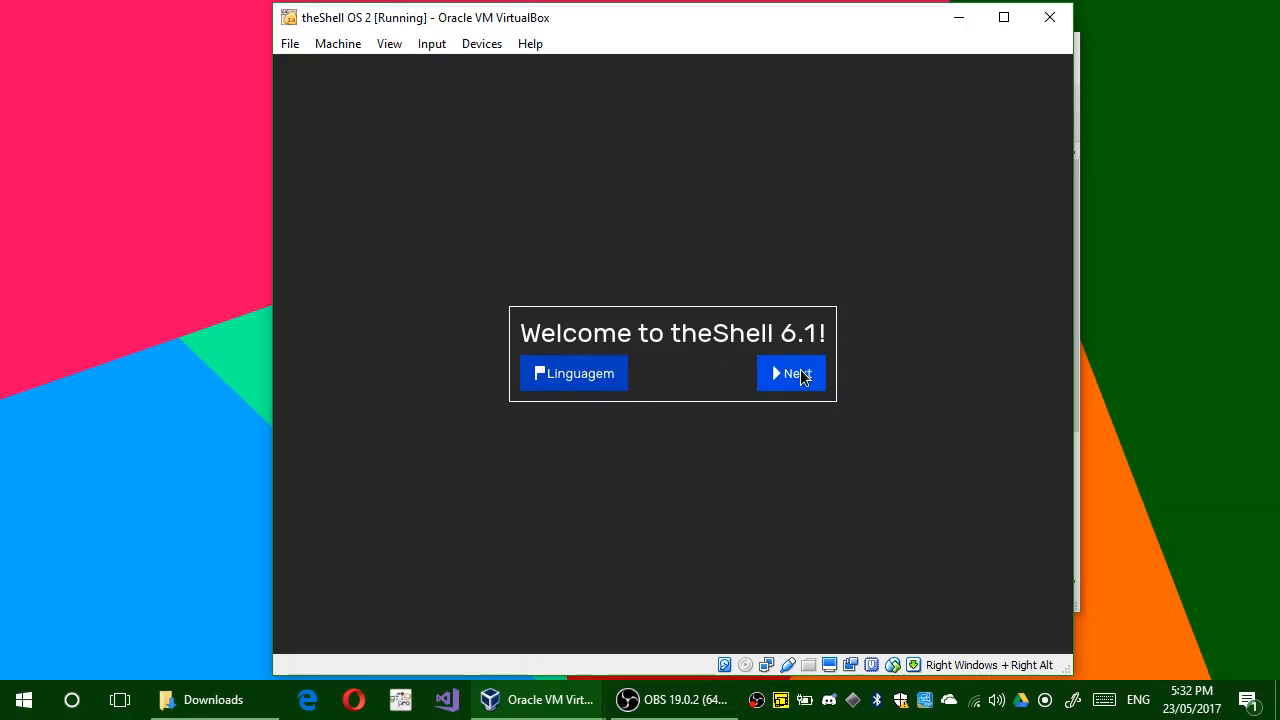
{"action": "left_click", "coordinate": [792, 374]}
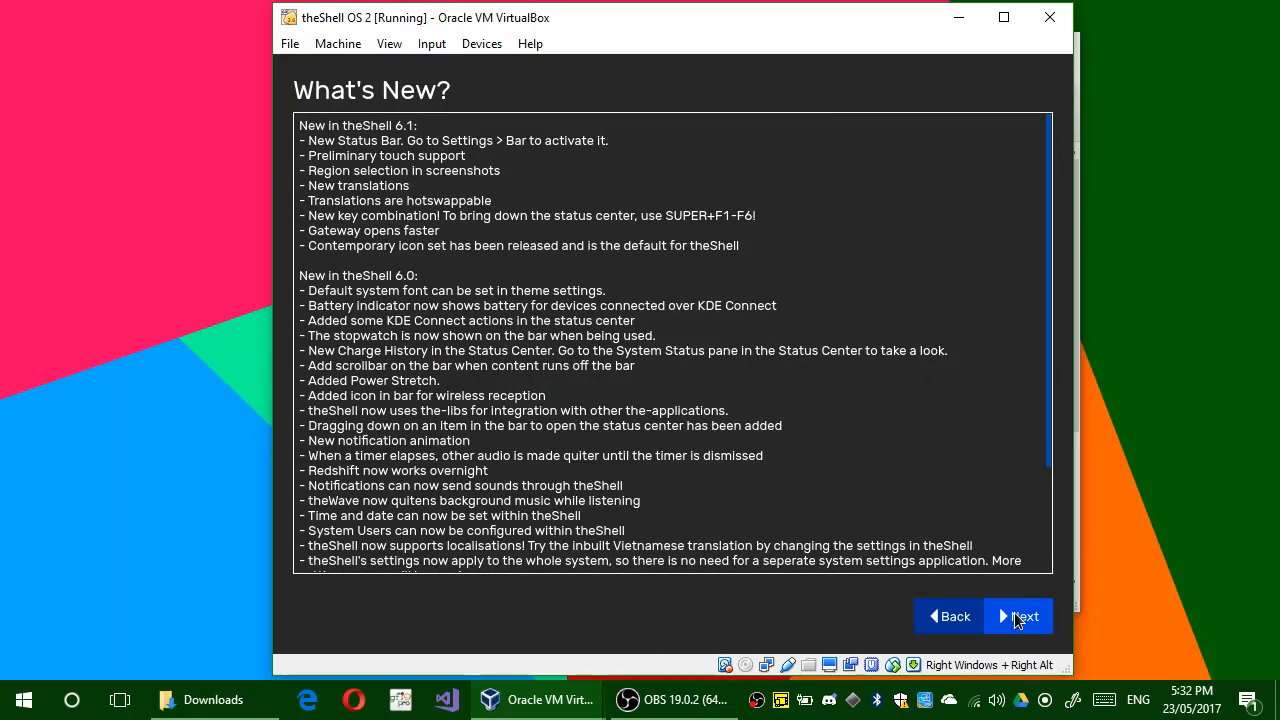
{"action": "left_click", "coordinate": [1018, 616]}
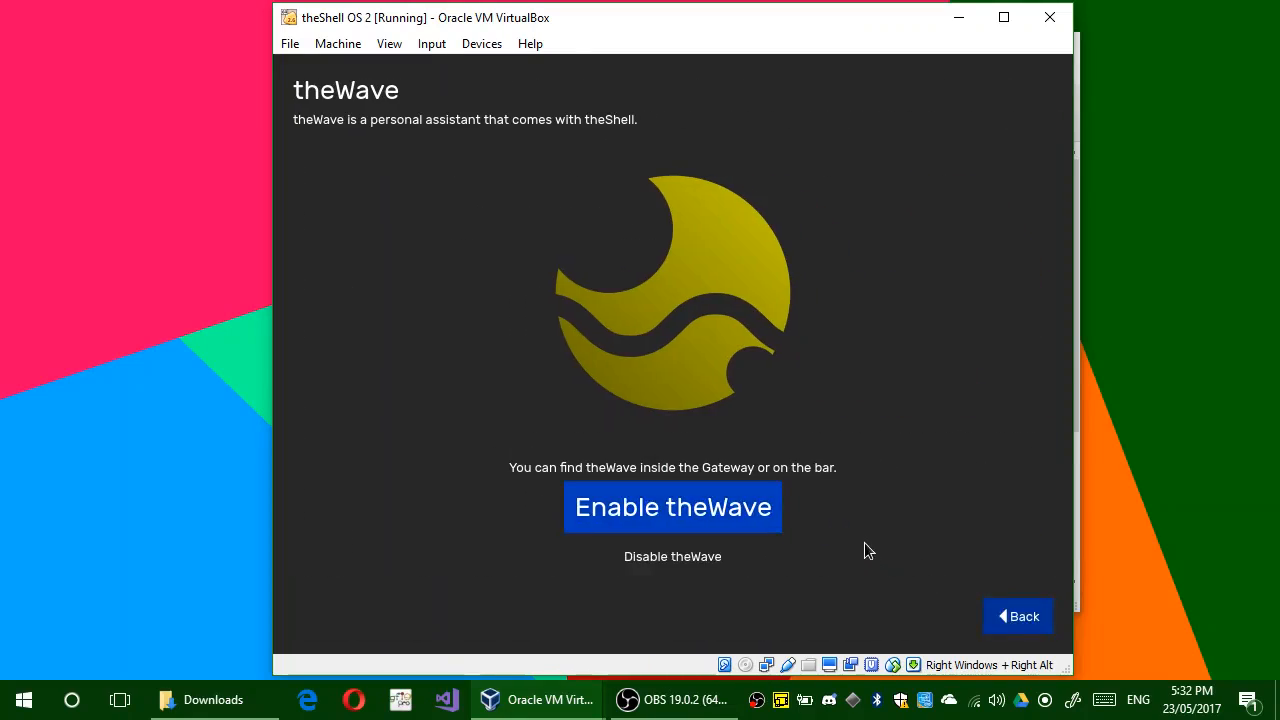
{"action": "mouse_move", "coordinate": [830, 452]}
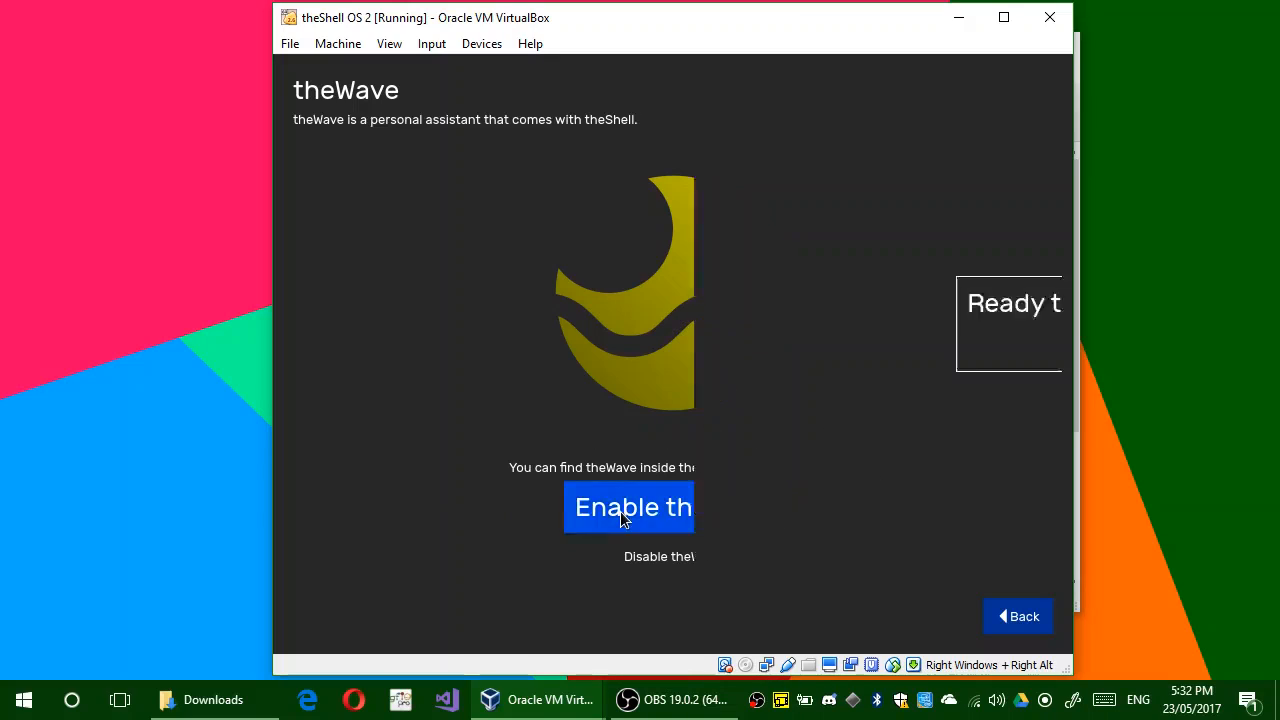
Enable the theWave assistant and begin using theShell, which crashes with a segmentation fault.
{"action": "left_click", "coordinate": [628, 508]}
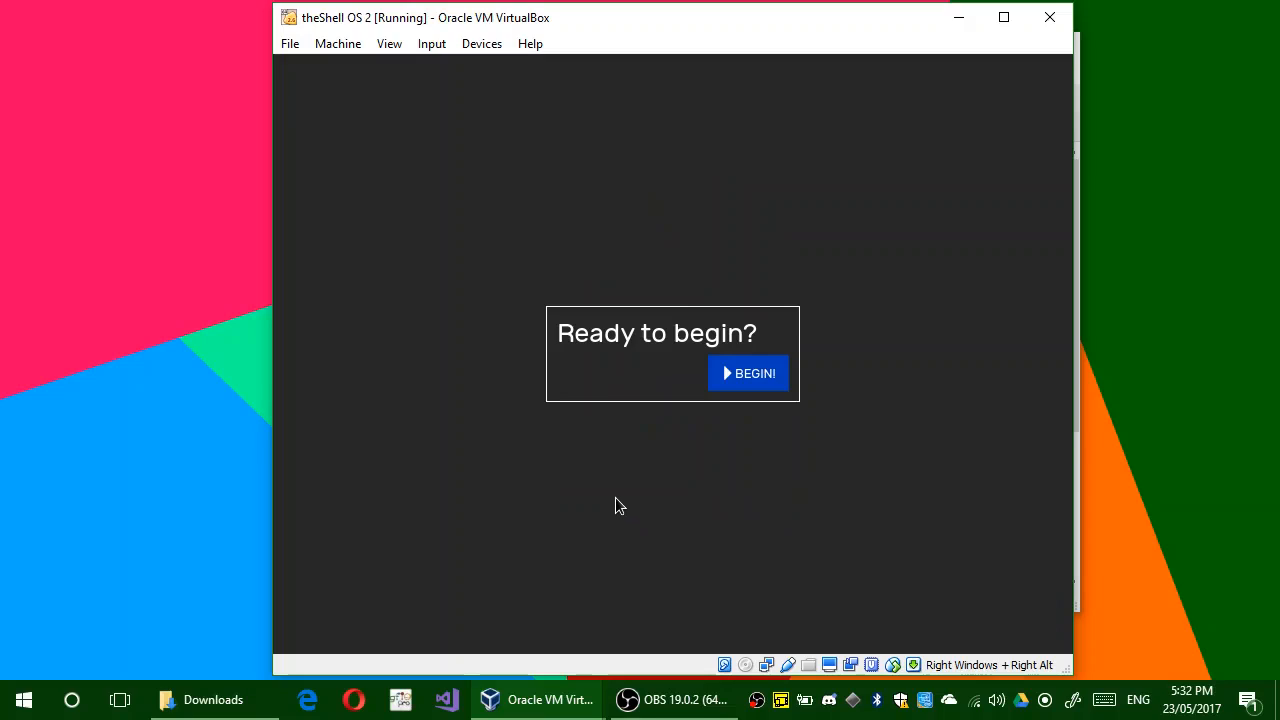
{"action": "mouse_move", "coordinate": [752, 384]}
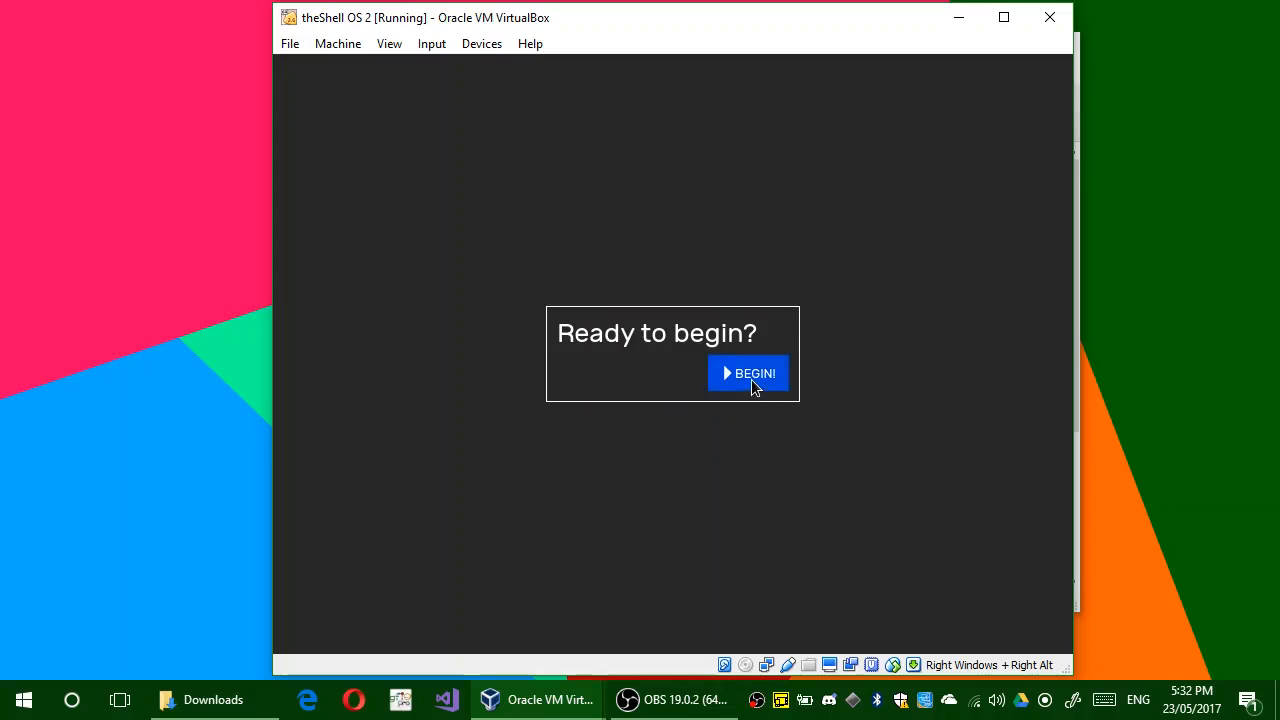
{"action": "left_click", "coordinate": [748, 374]}
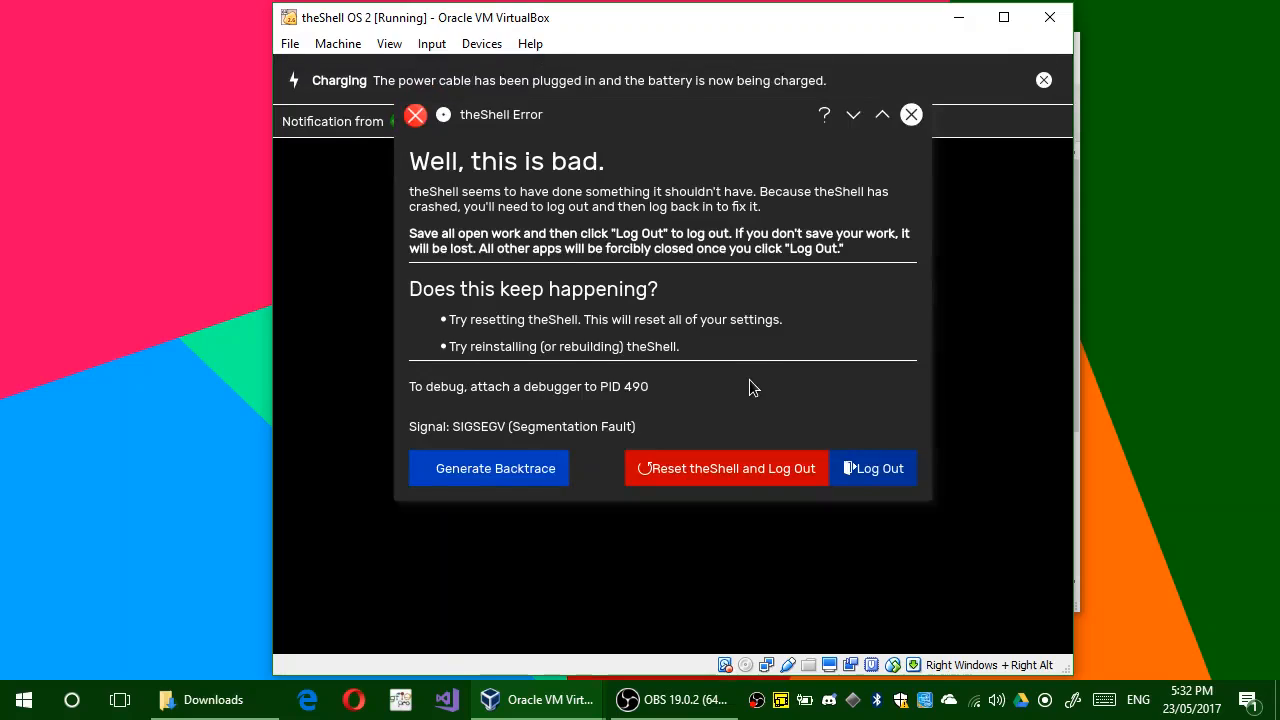